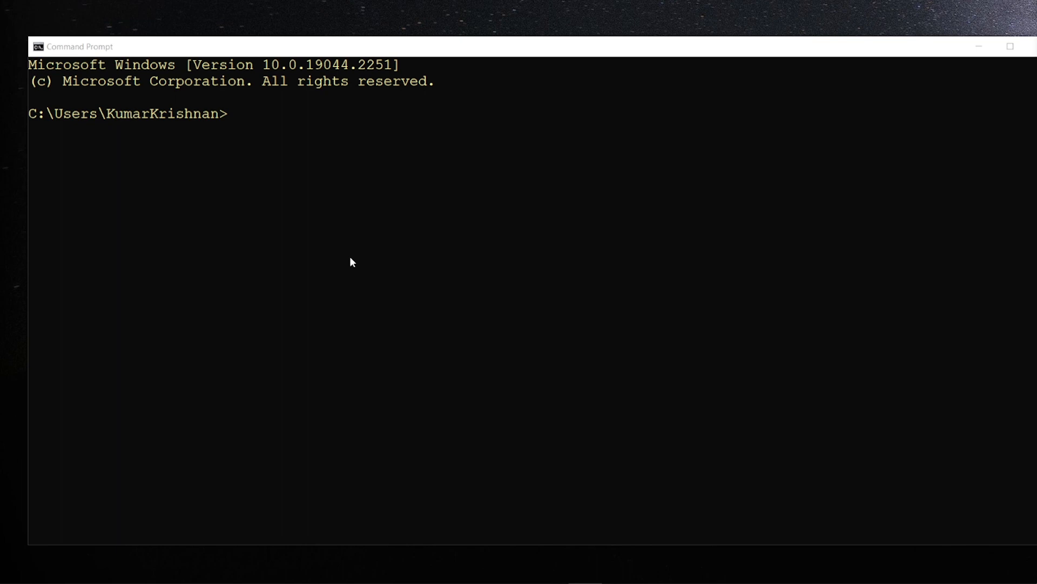
{"action": "mouse_move", "coordinate": [350, 257]}
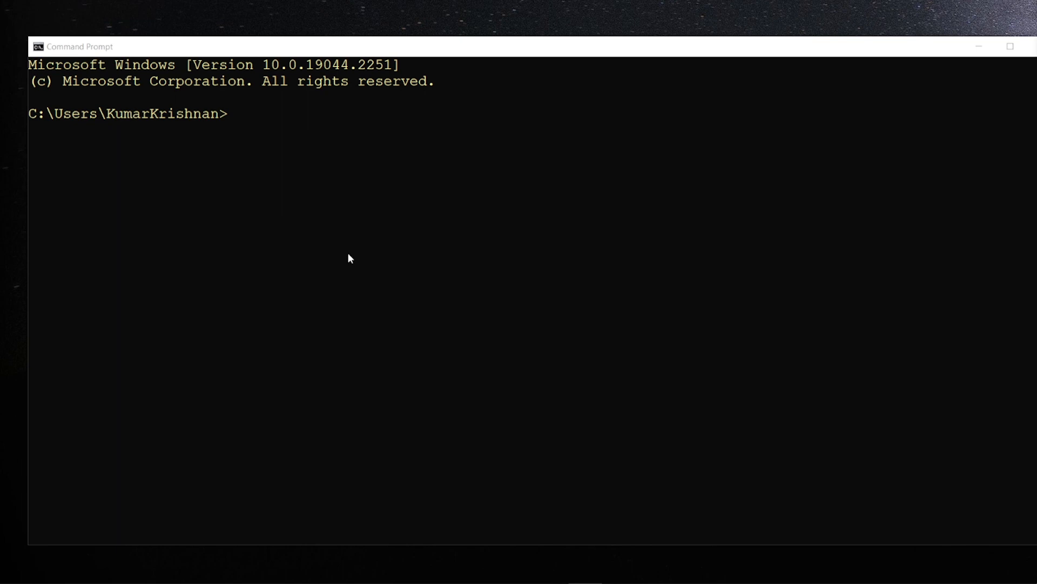
{"action": "mouse_move", "coordinate": [235, 125]}
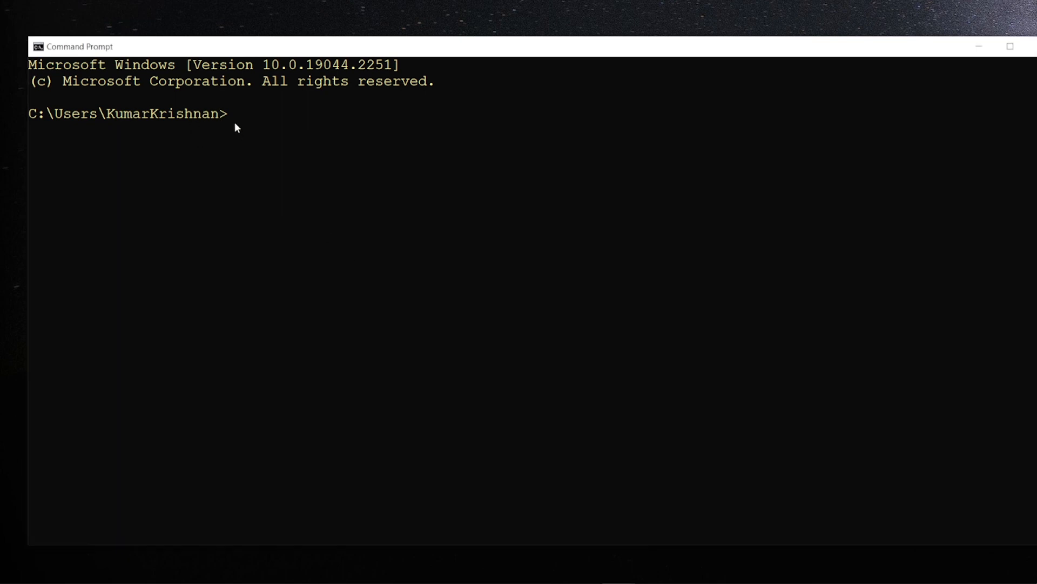
{"action": "type", "text": "npm"}
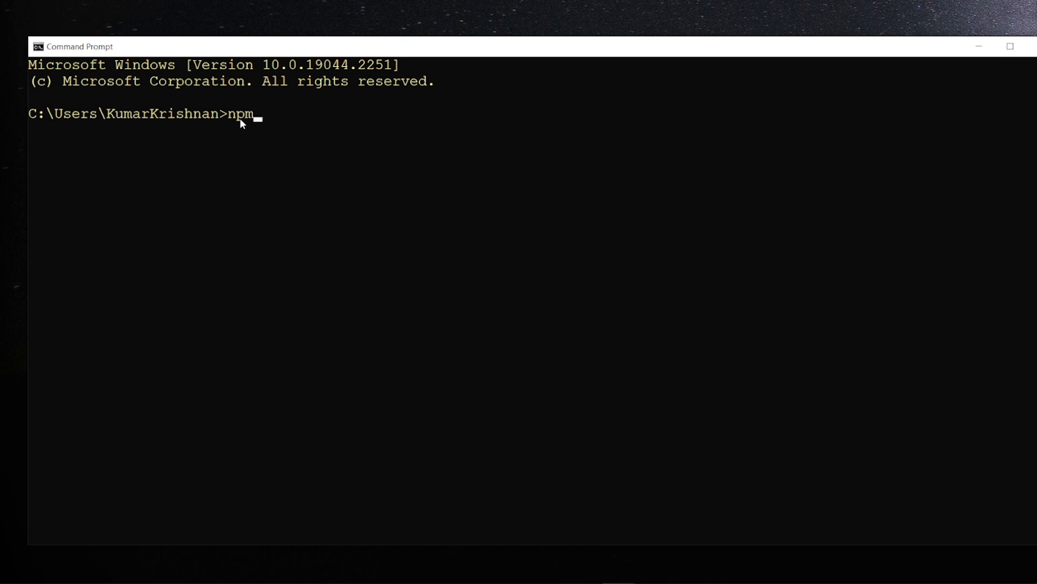
{"action": "type", "text": "install -g"}
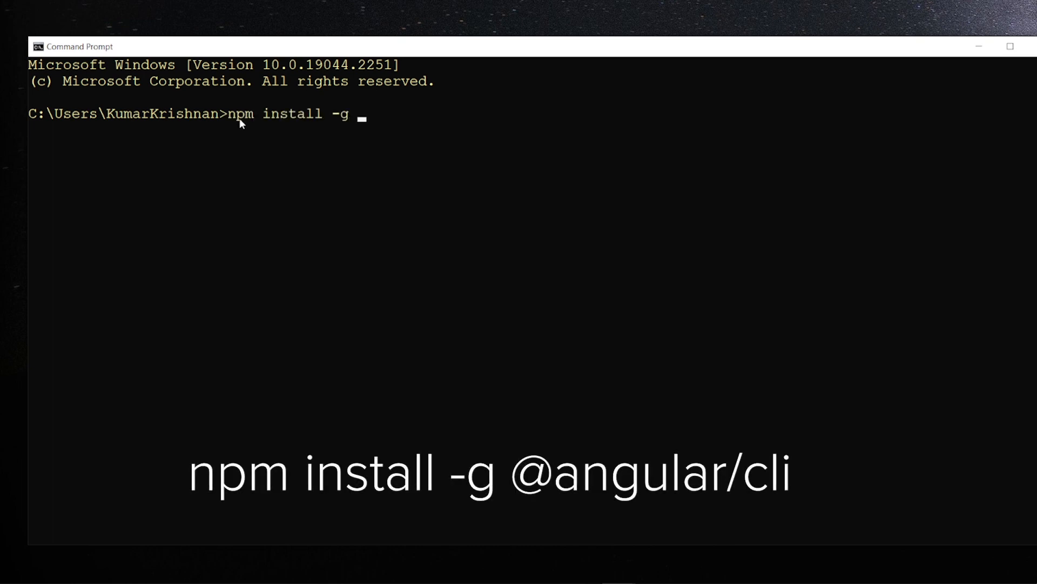
{"action": "type", "text": "@an"}
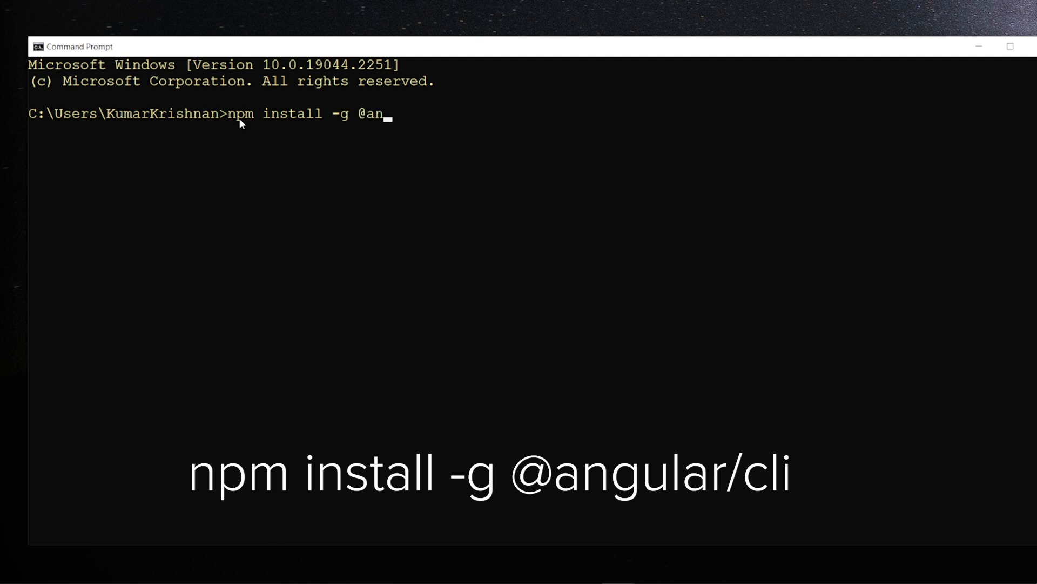
{"action": "type", "text": "gular"}
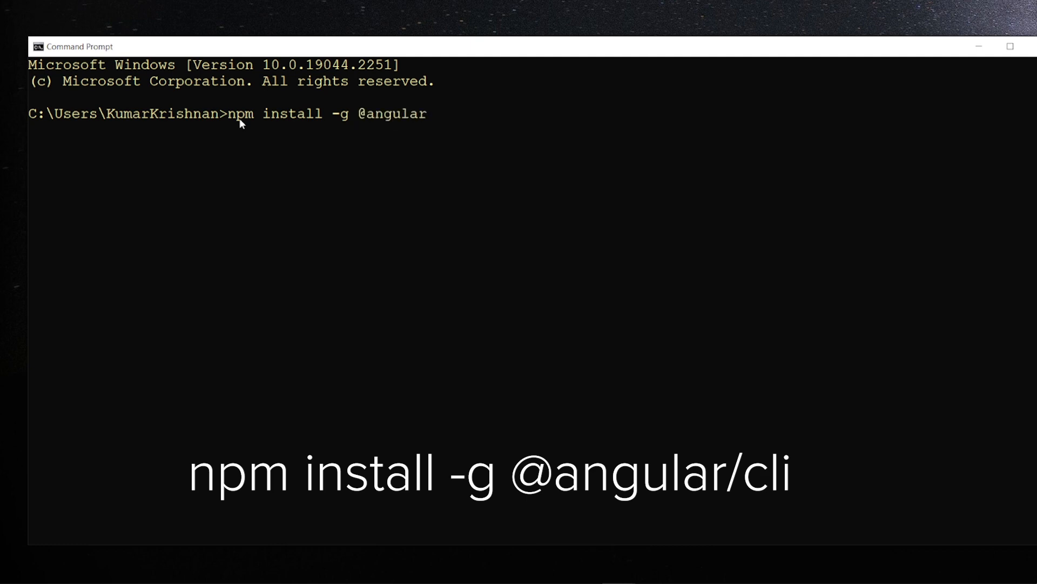
{"action": "type", "text": "/cli"}
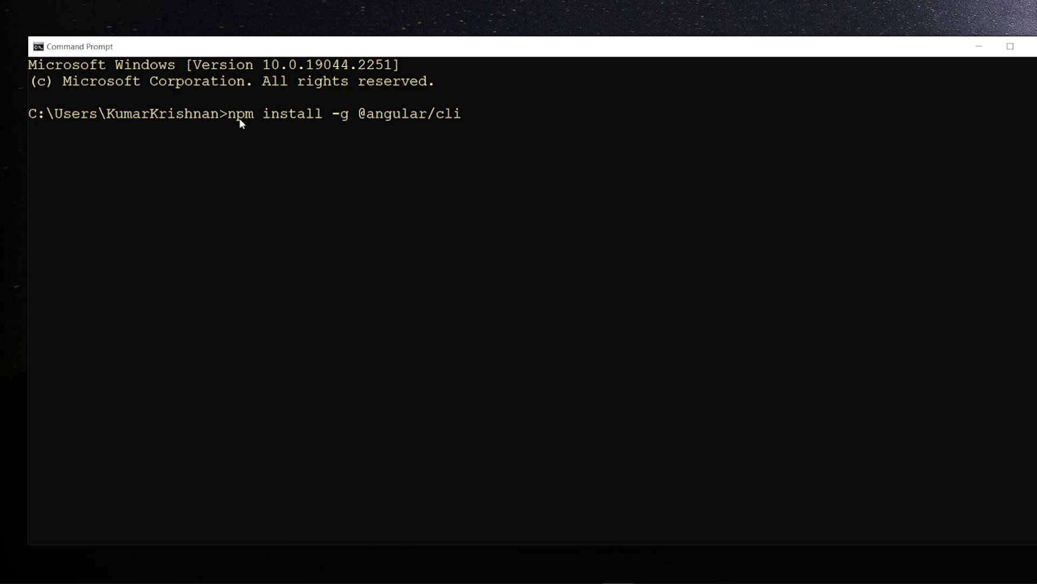
{"action": "key", "text": "Enter"}
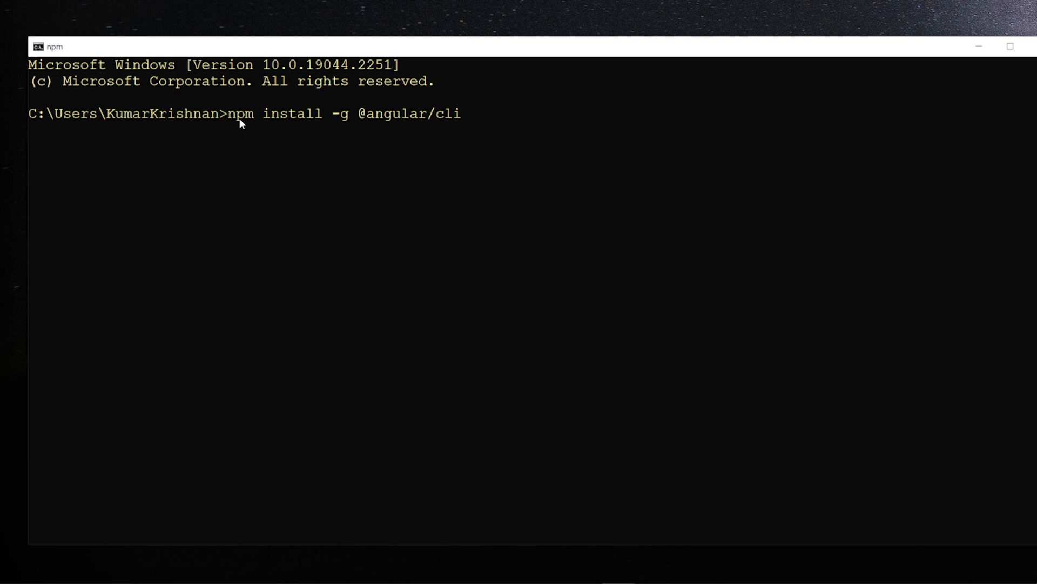
Step: Let the install run to completion, adding 227 packages with a deprecation warning
{"action": "key", "text": "Return"}
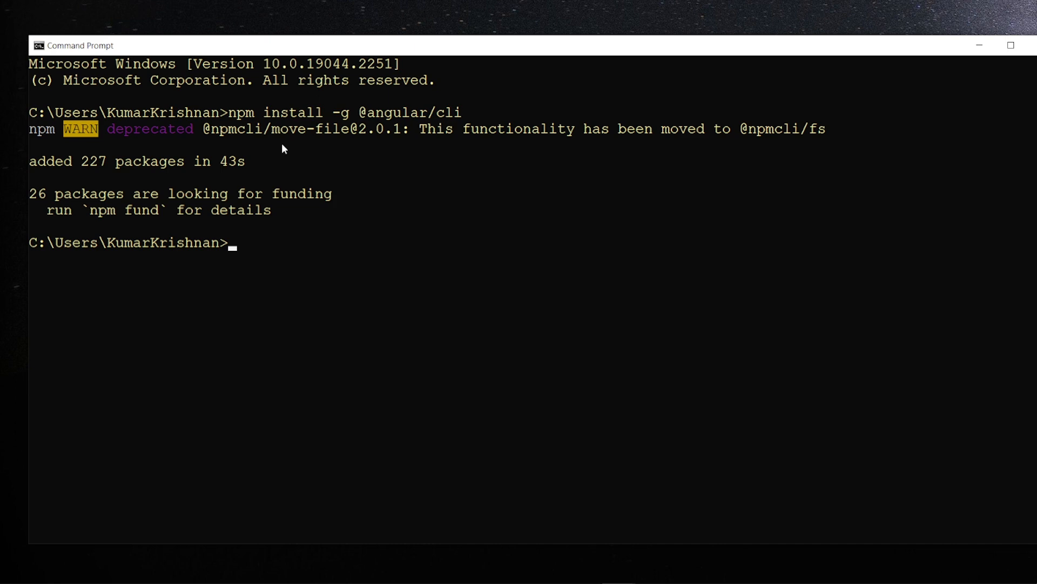
{"action": "mouse_move", "coordinate": [283, 206]}
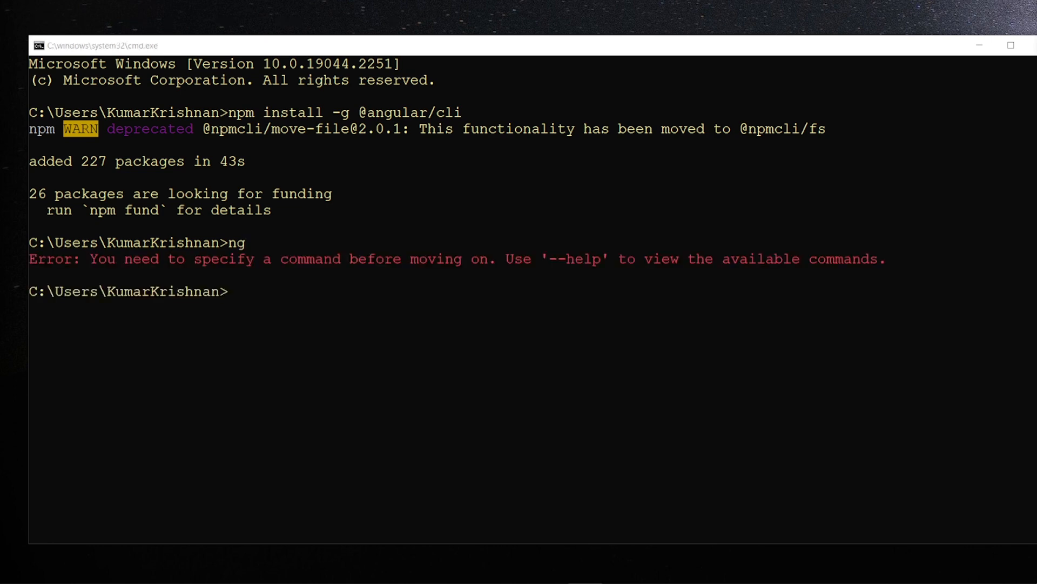
{"action": "mouse_move", "coordinate": [324, 300]}
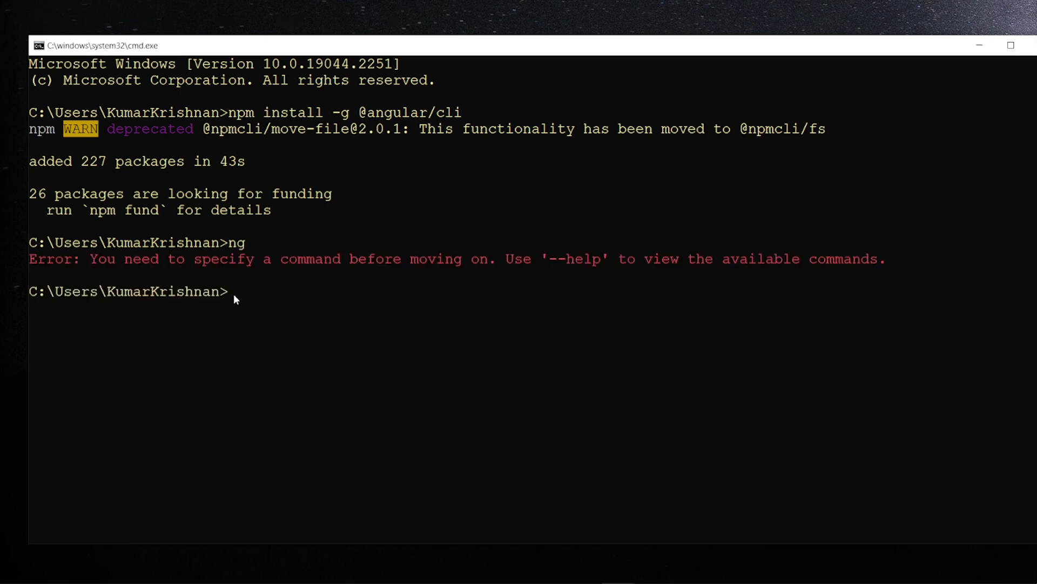
{"action": "mouse_move", "coordinate": [242, 305]}
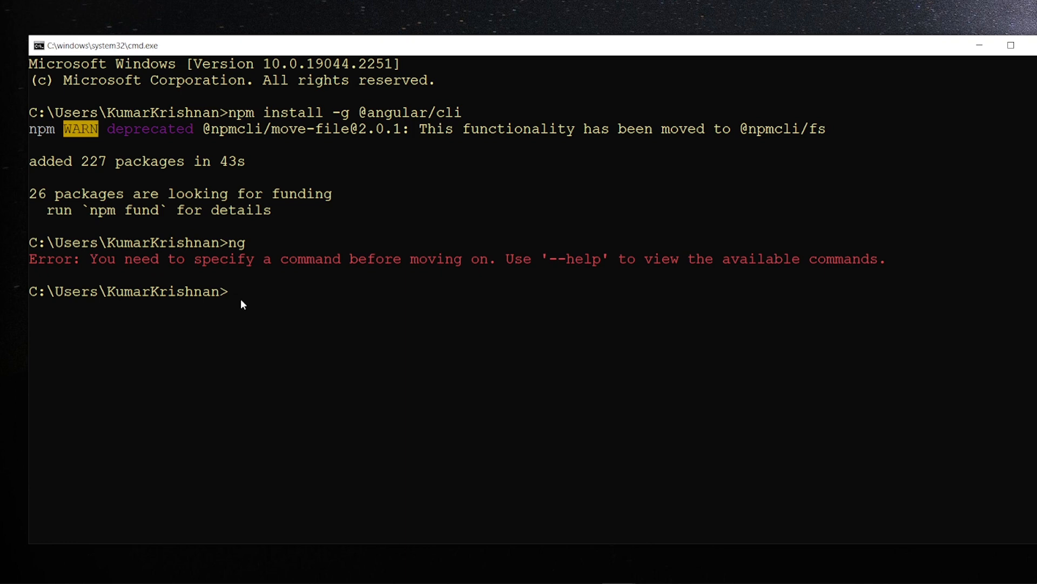
Step: Enter 'ng version' at the prompt after bare ng reports a missing subcommand
{"action": "type", "text": "ng"}
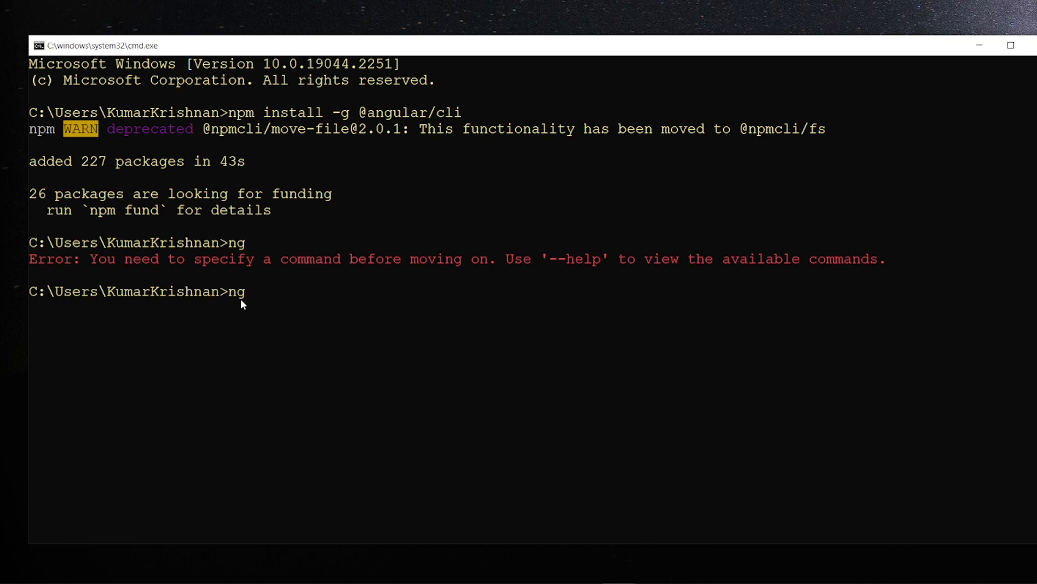
{"action": "type", "text": "version"}
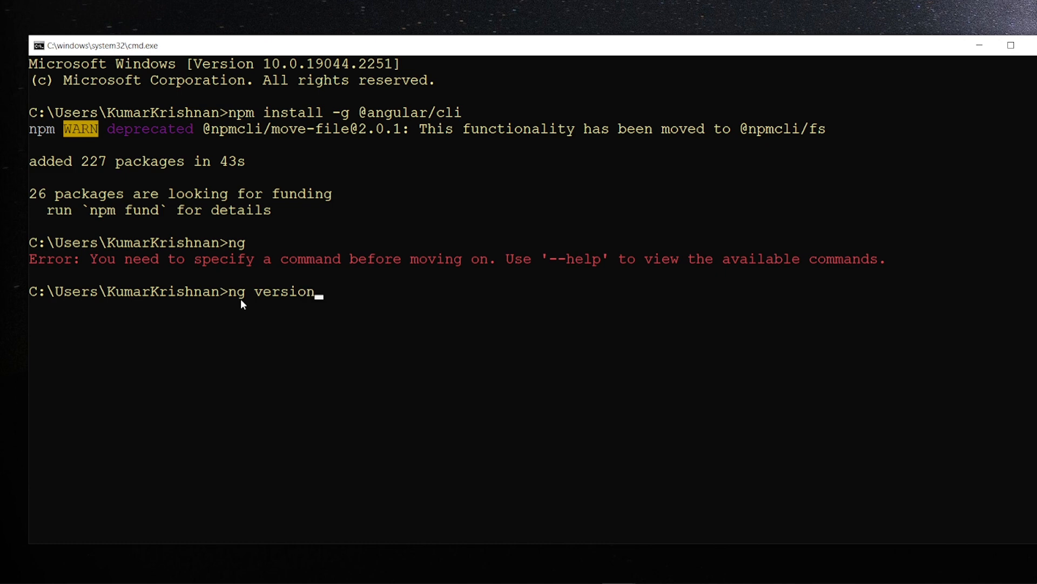
Step: Run ng version, reporting Angular CLI 15.0.1, Node 18.12.1 and npm 9.1.1
{"action": "key", "text": "Enter"}
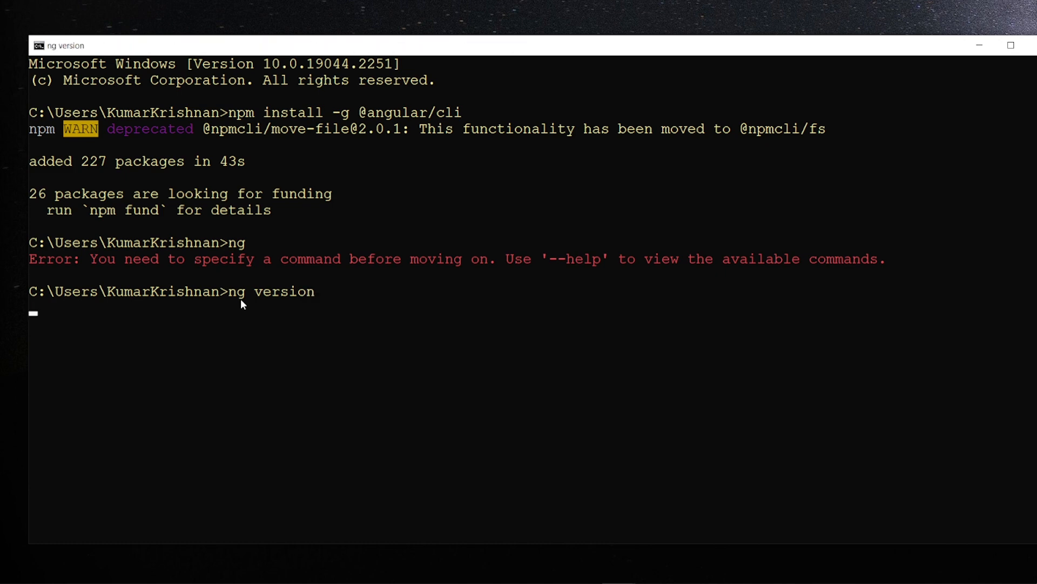
{"action": "mouse_move", "coordinate": [250, 361]}
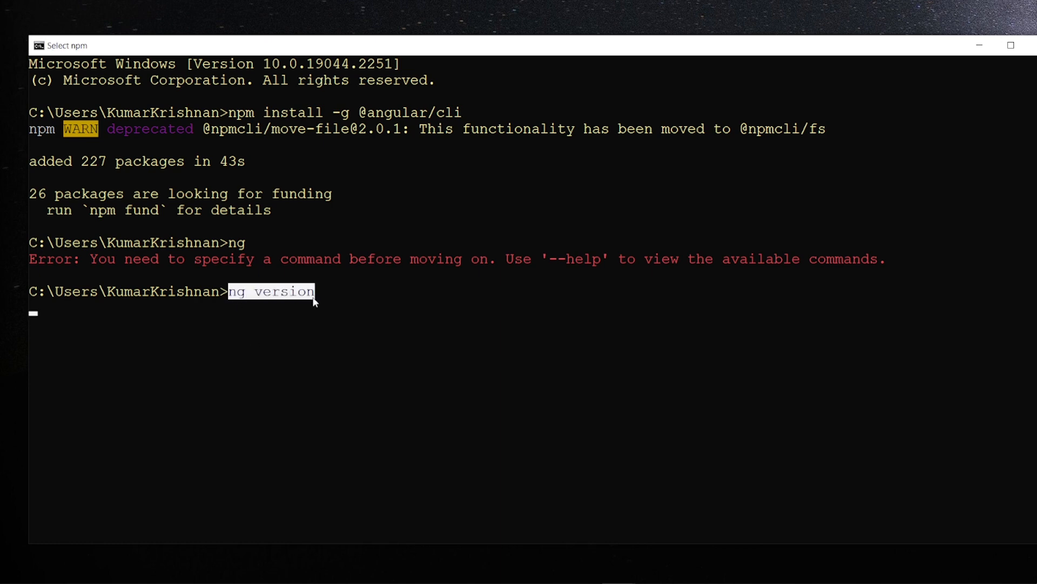
{"action": "mouse_move", "coordinate": [81, 328]}
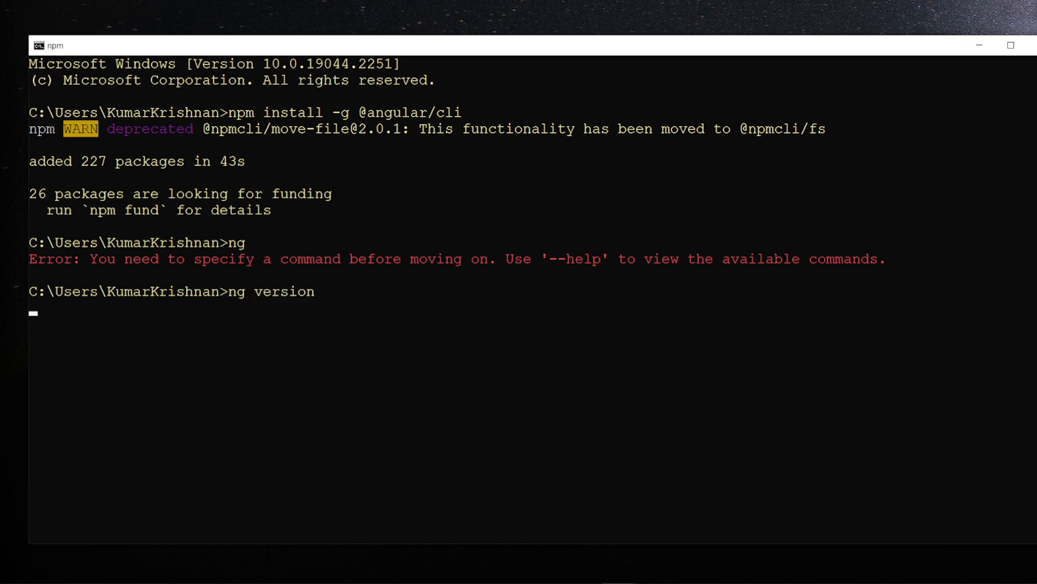
{"action": "key", "text": "Enter"}
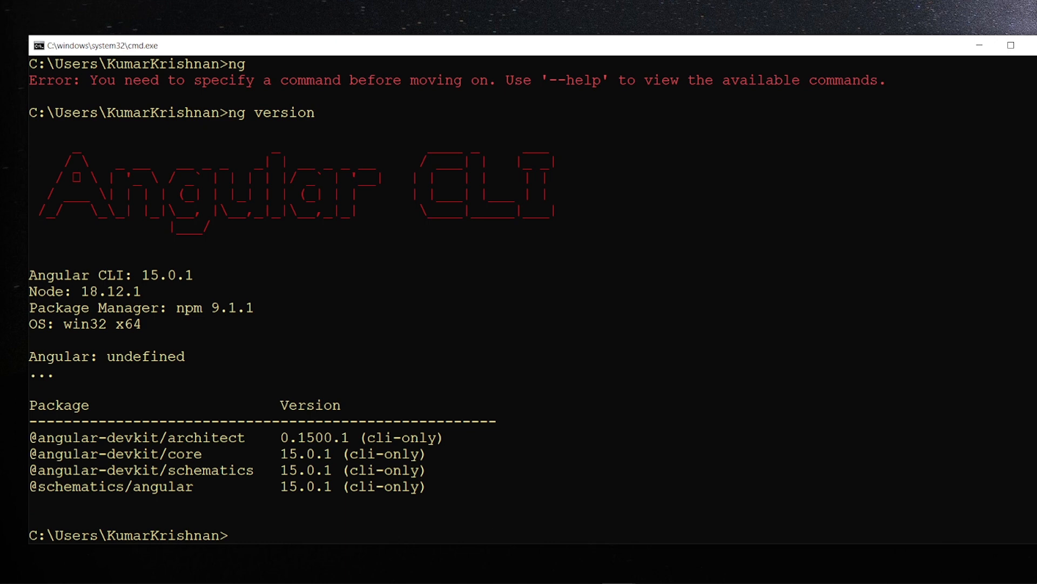
{"action": "mouse_move", "coordinate": [166, 465]}
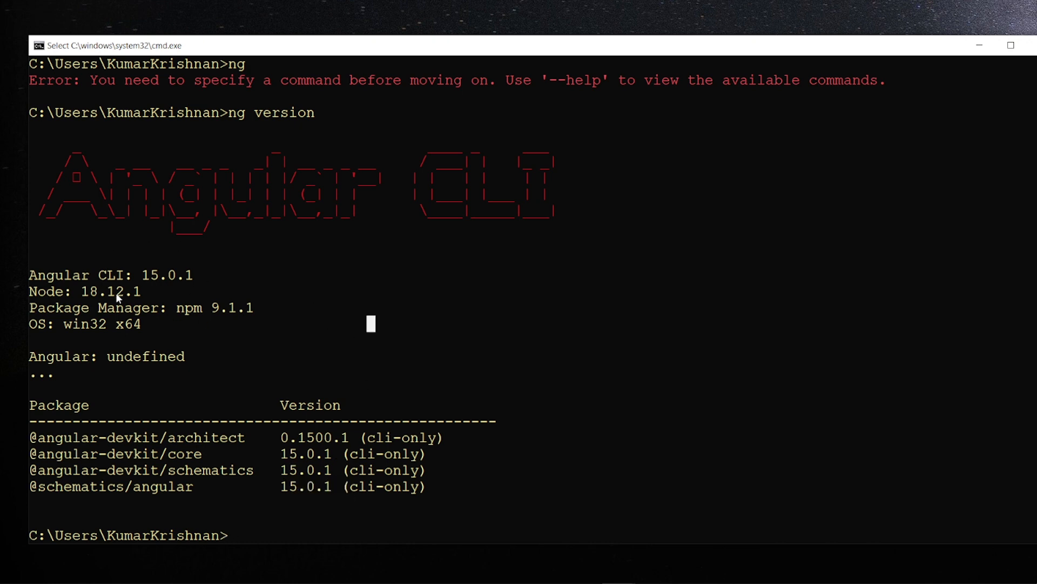
{"action": "mouse_move", "coordinate": [530, 365]}
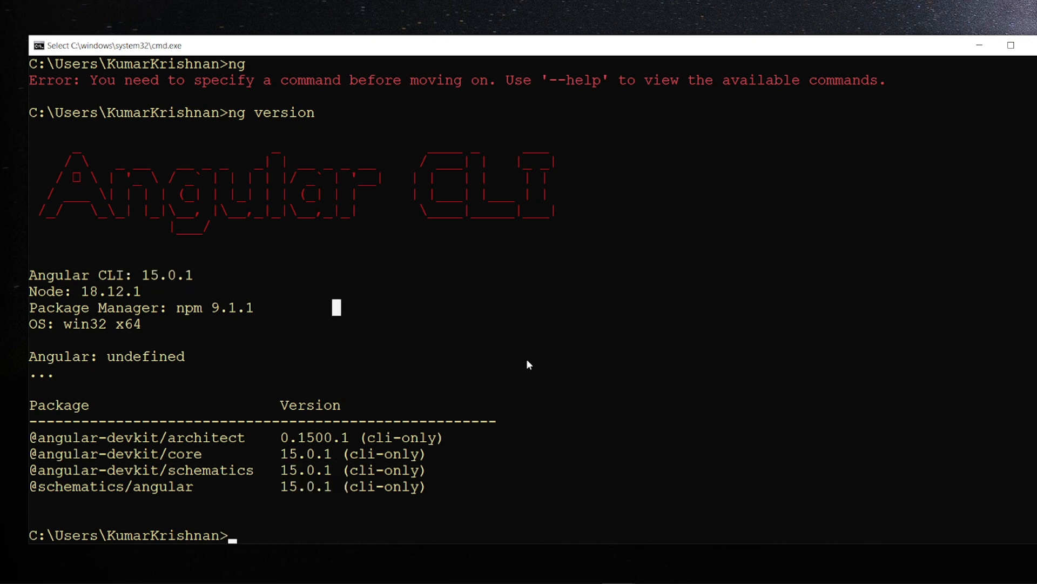